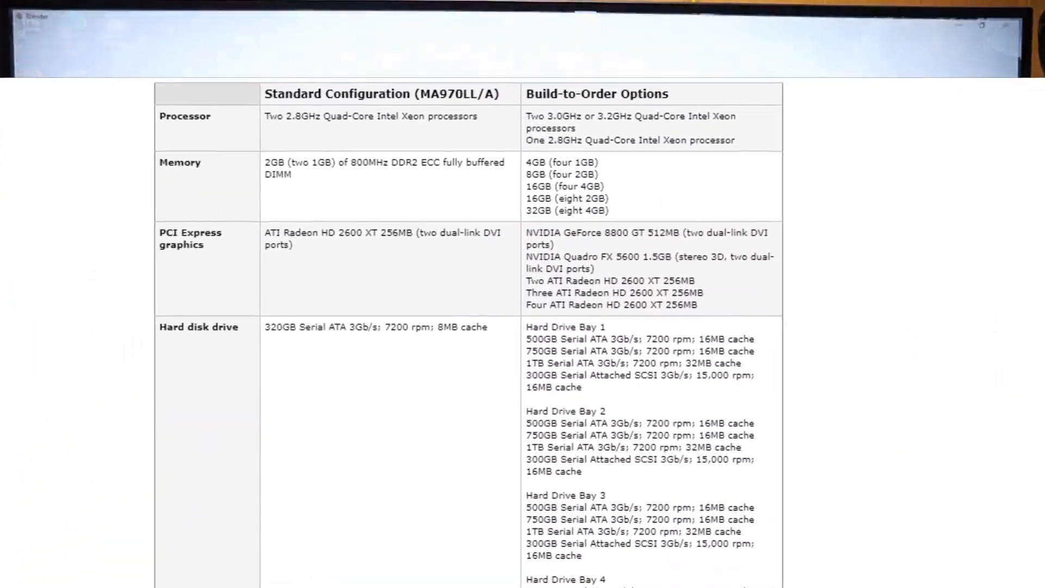
- Show the scene's Render Properties with the Eevee engine at 64 samples
scroll("up", 3)
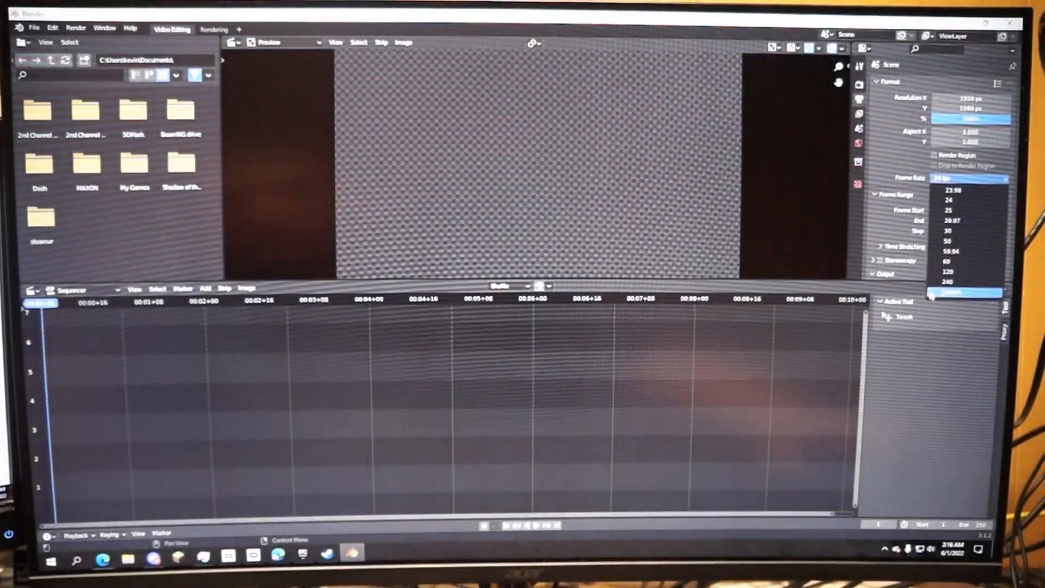
left_click(947, 260)
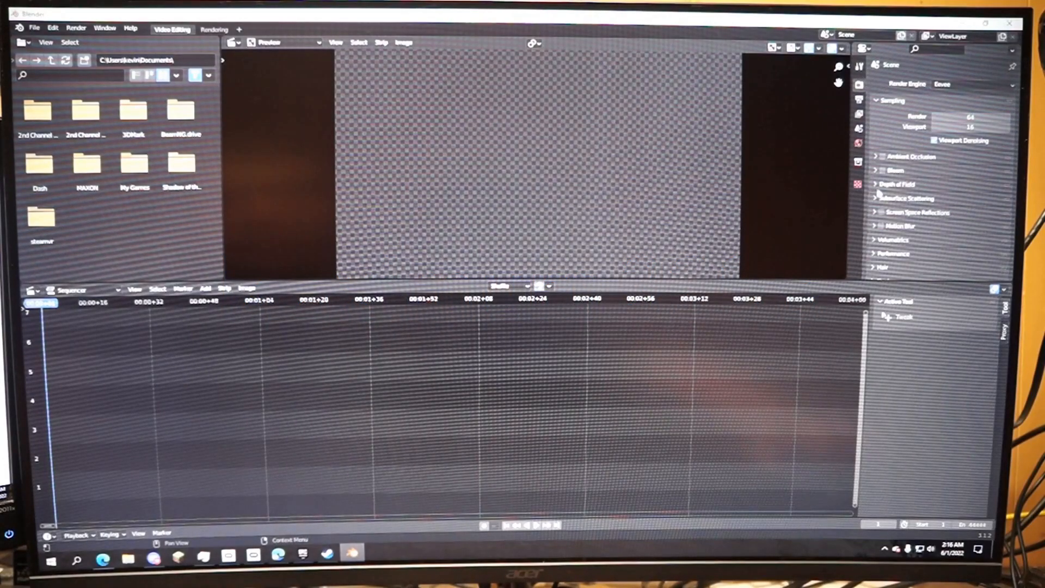
scroll("down", 3)
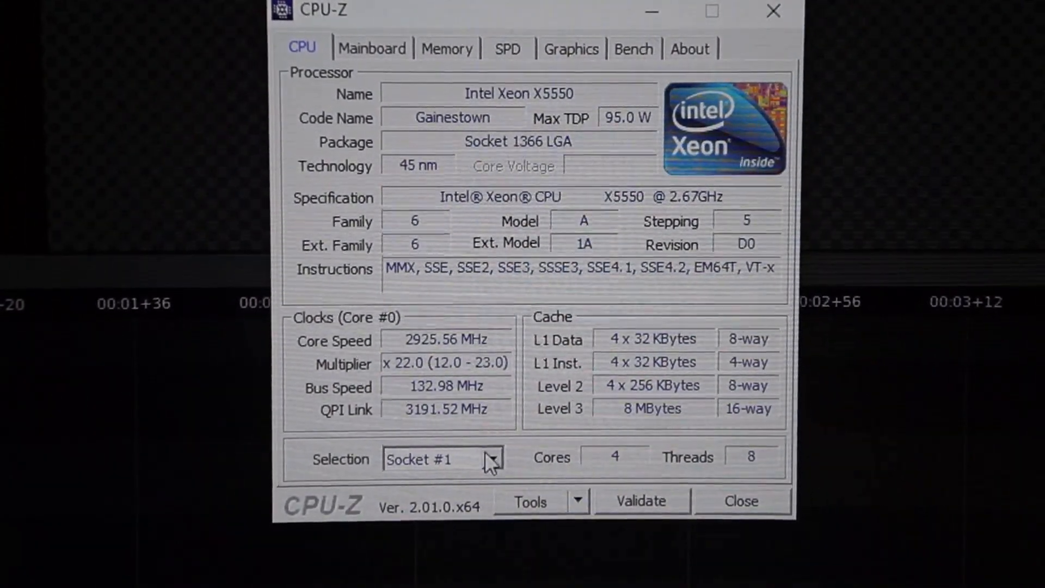
- Check the Xeon X5550 socket selection in CPU-Z, then view Task Manager's 64 GB DDR3 memory page
left_click(493, 458)
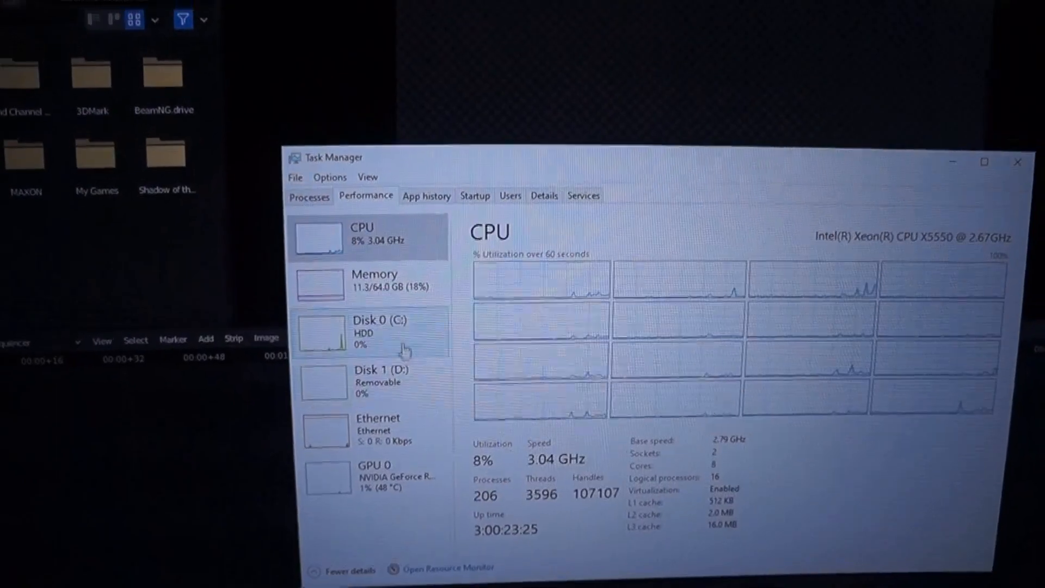
left_click(374, 280)
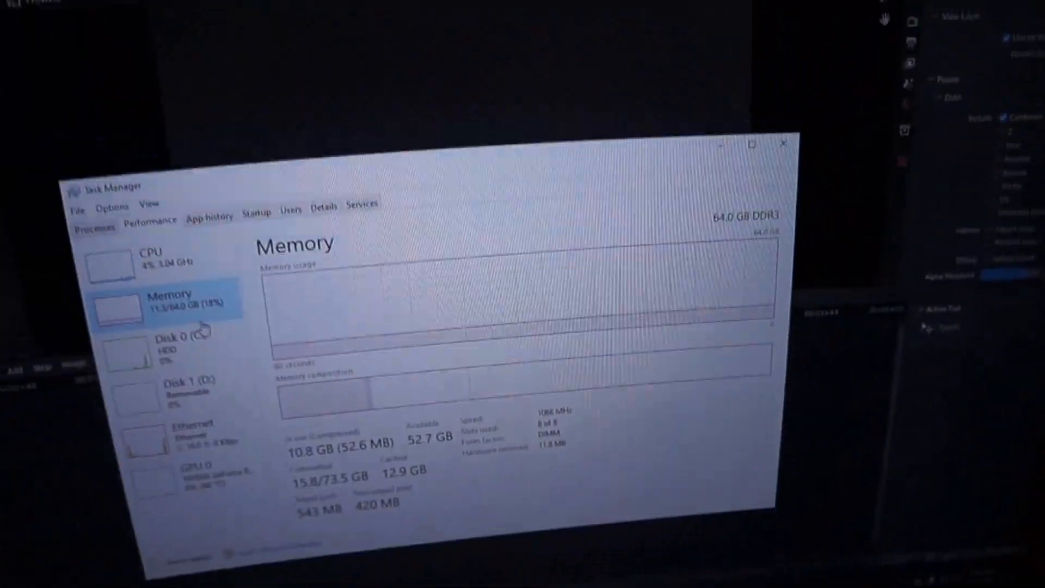